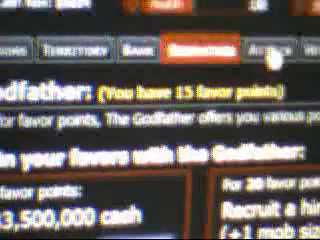
Switch from the Godfather favor-points page to the Attack hit list of mobsters
left_click(284, 44)
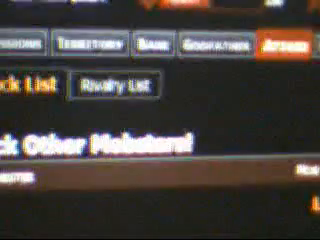